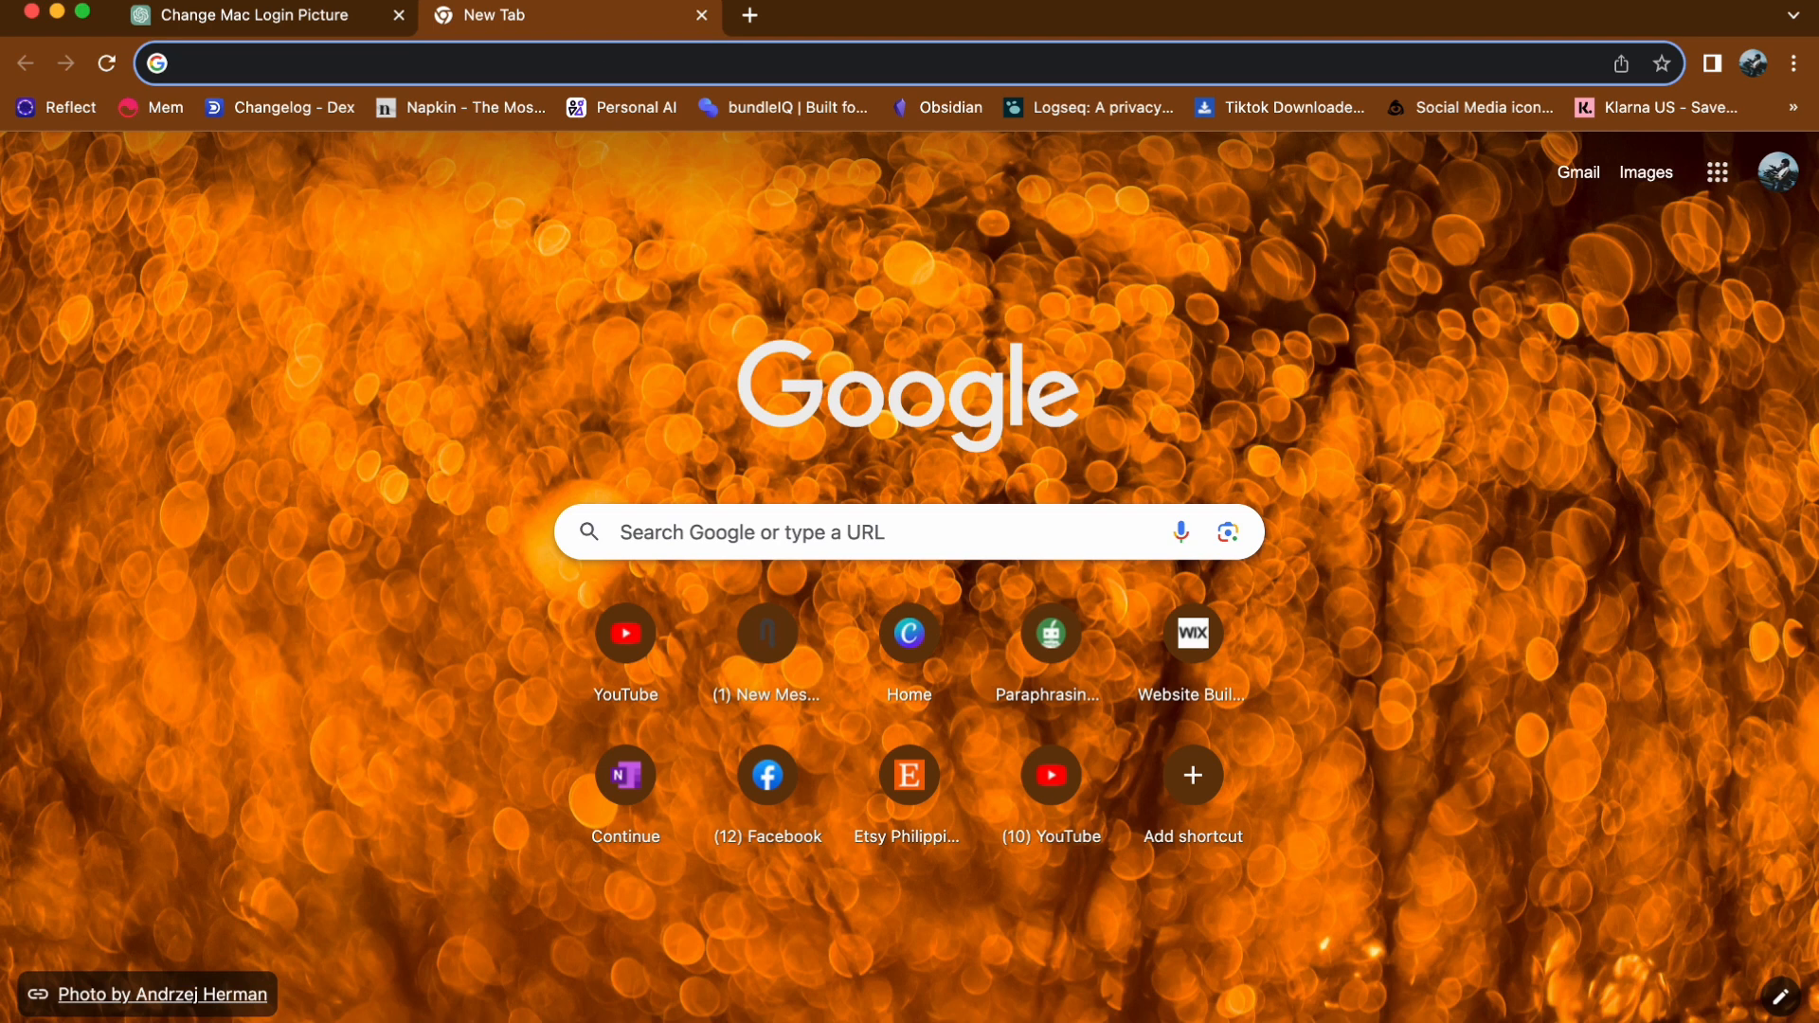
pyautogui.moveTo(548, 244)
pyautogui.write('gencraft.com/generate')
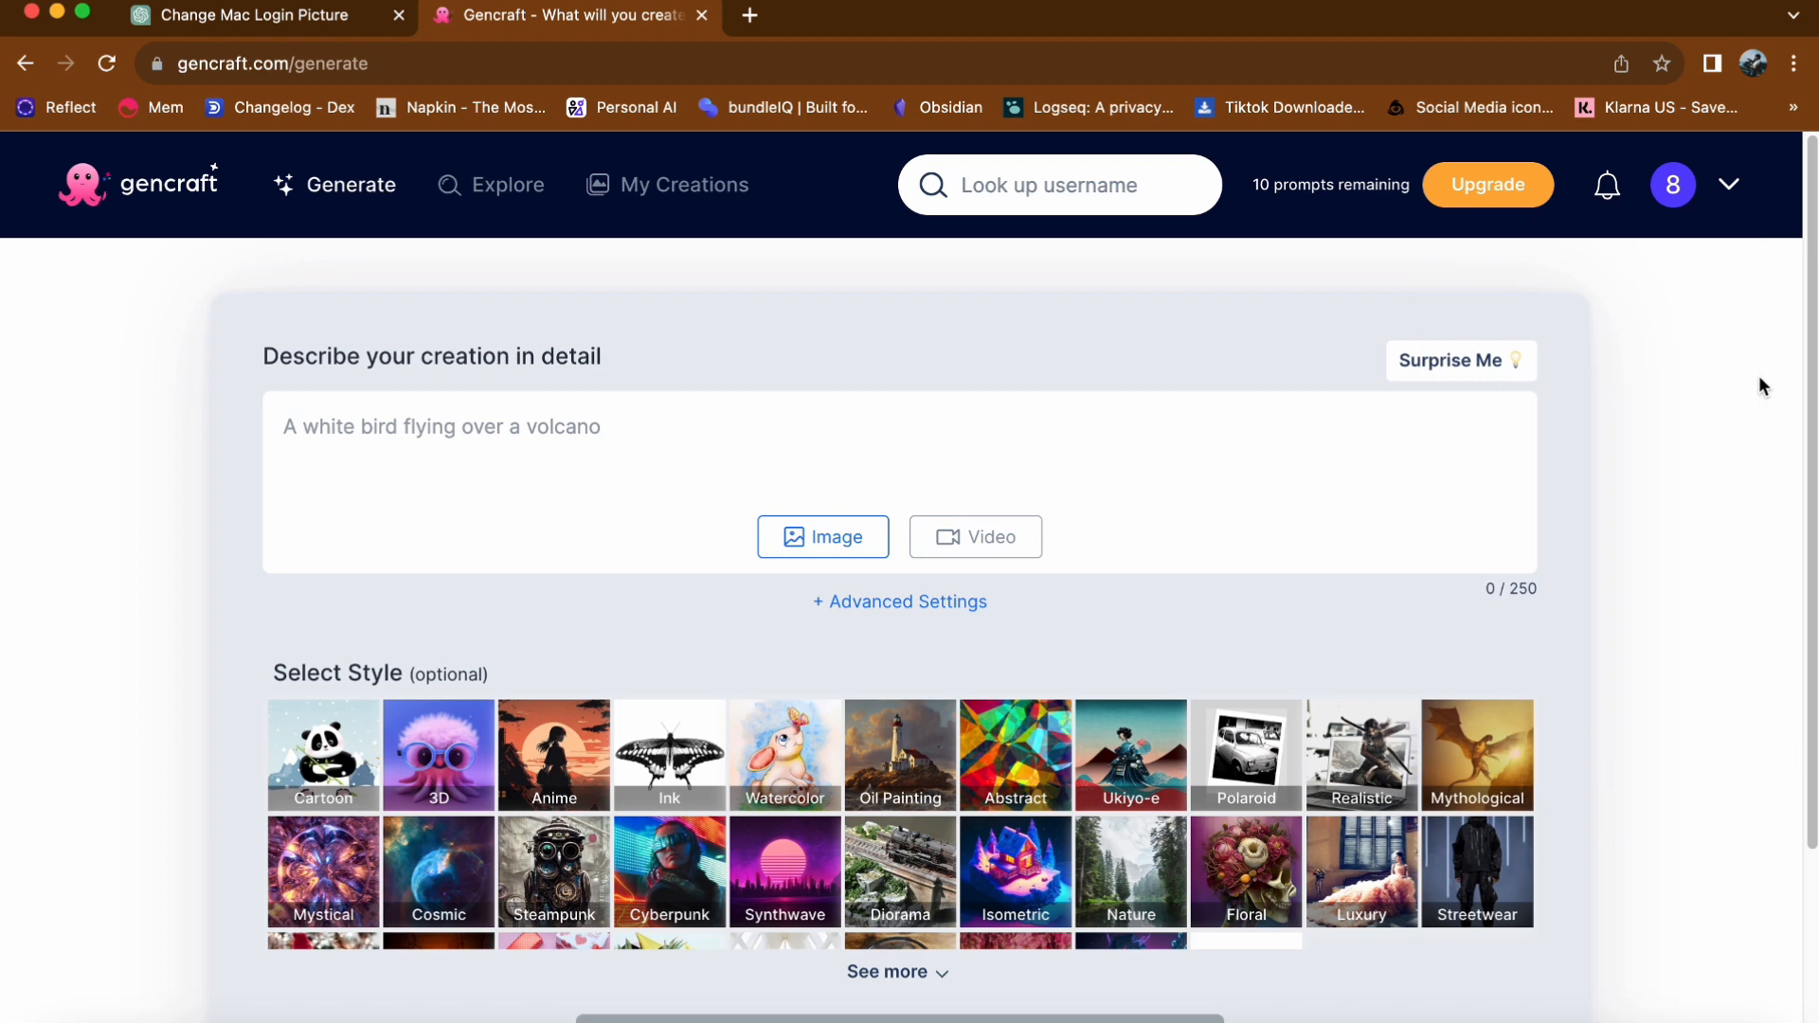
# Step: Enter the prompt 'A lion in the deep sea' with Image mode kept selected
pyautogui.scroll(-3)
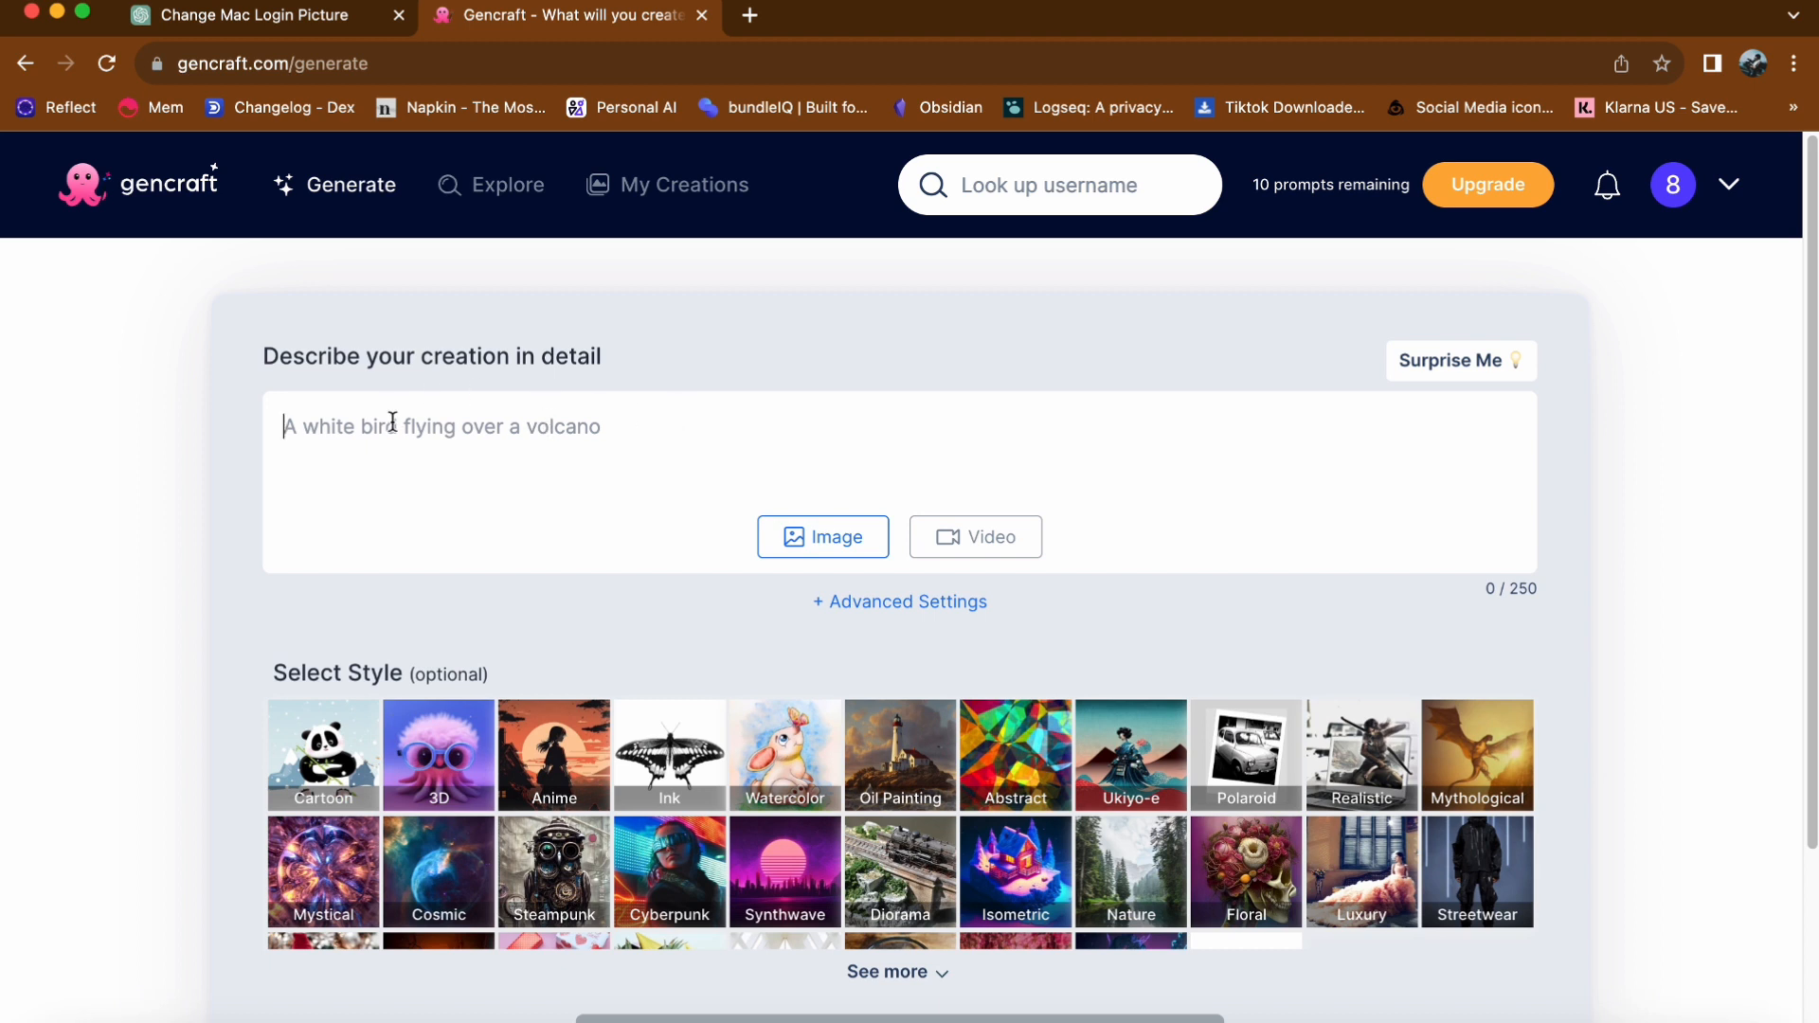
pyautogui.write('A lion i')
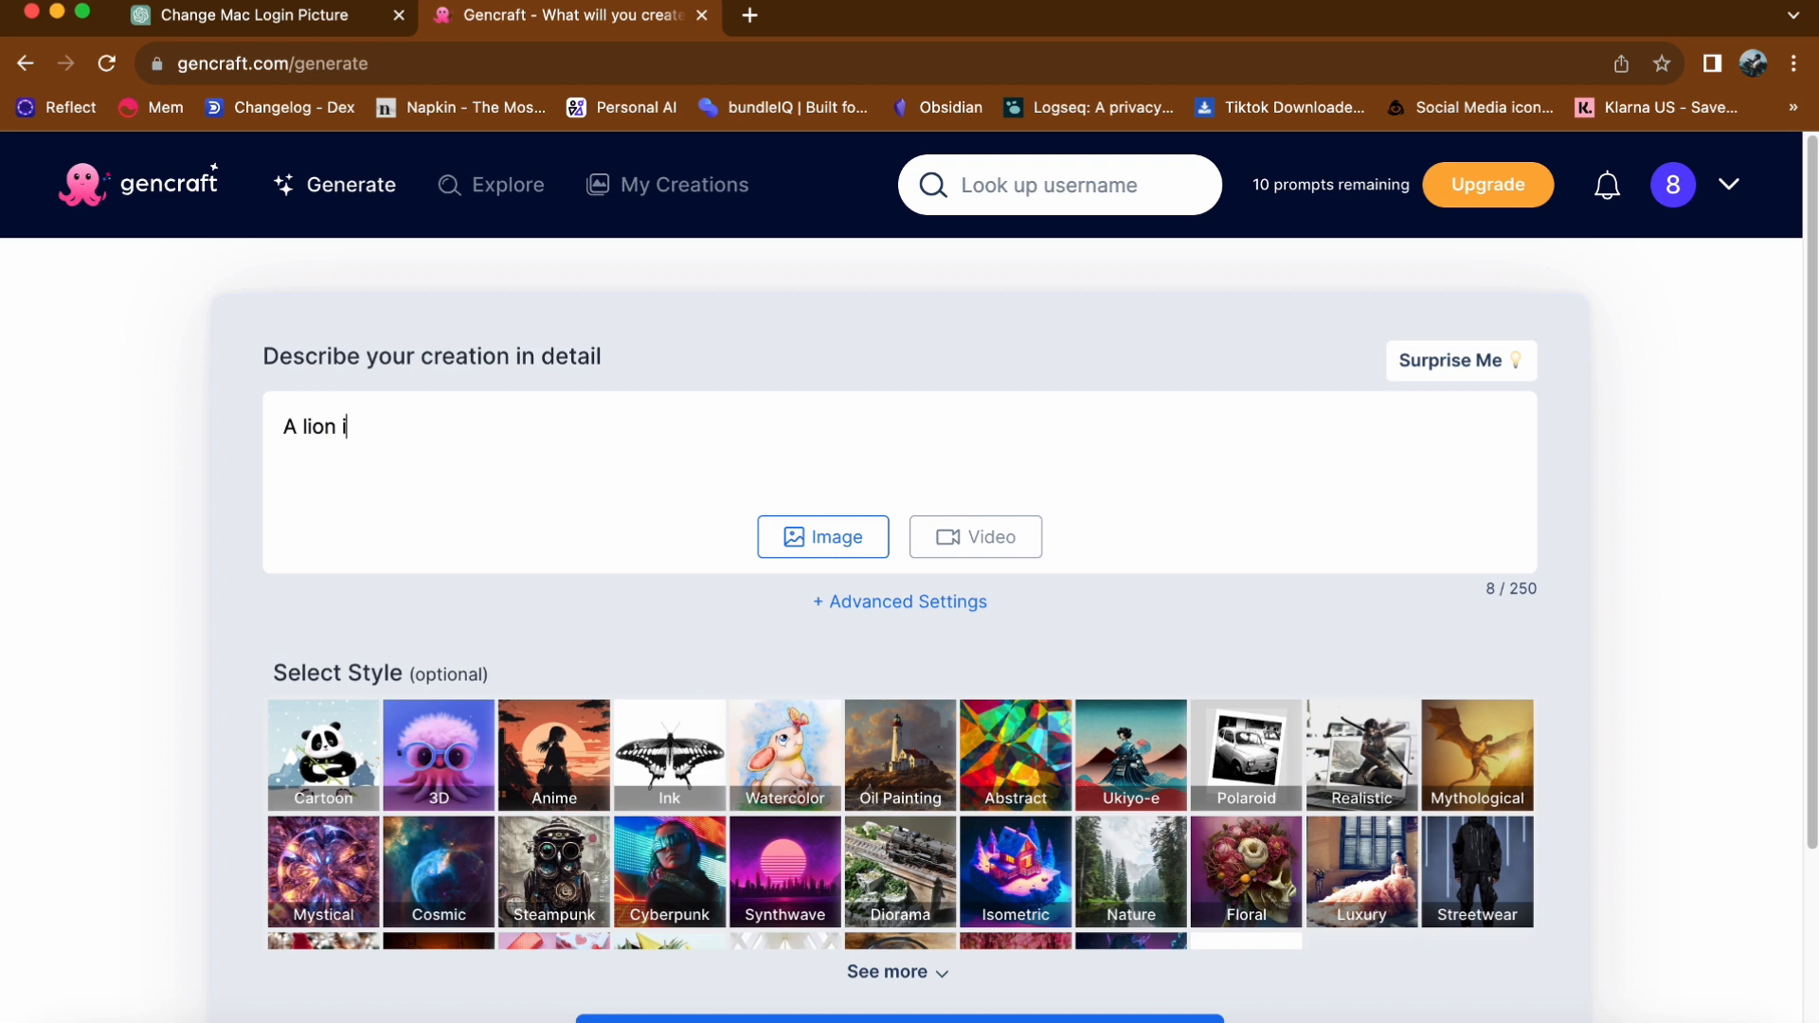
pyautogui.write('n the deep sea')
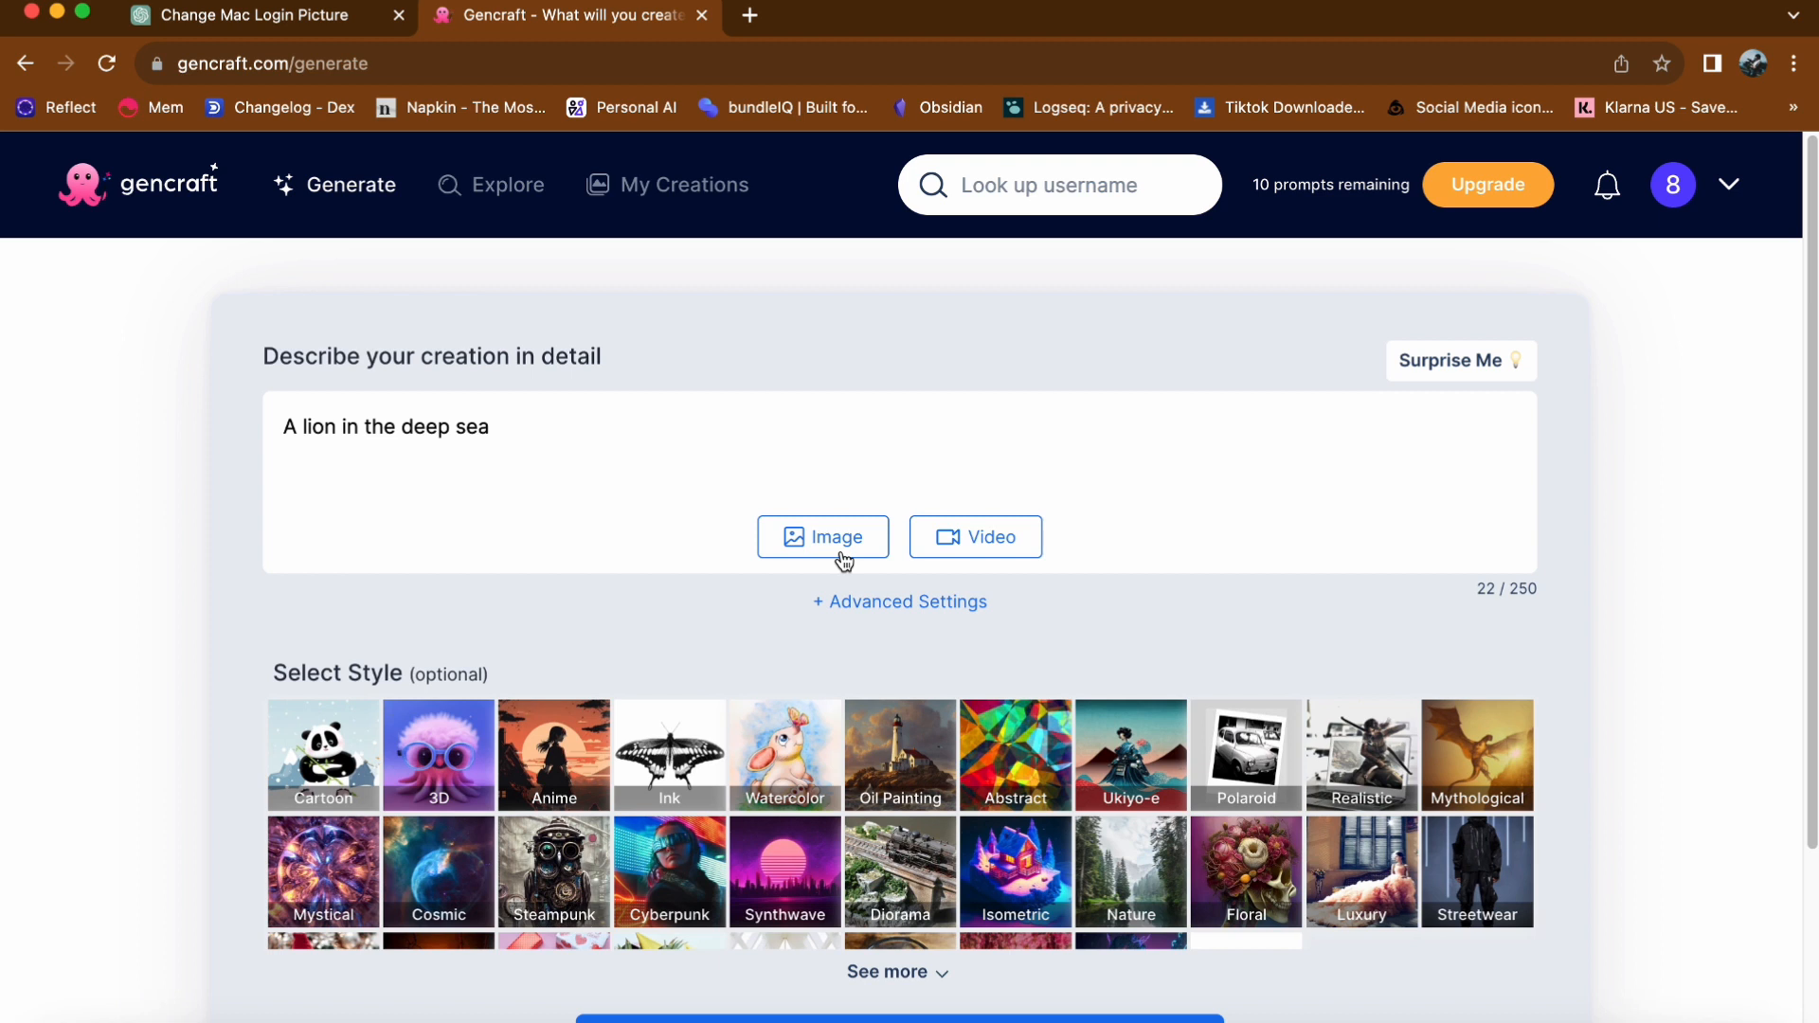
pyautogui.scroll(-3)
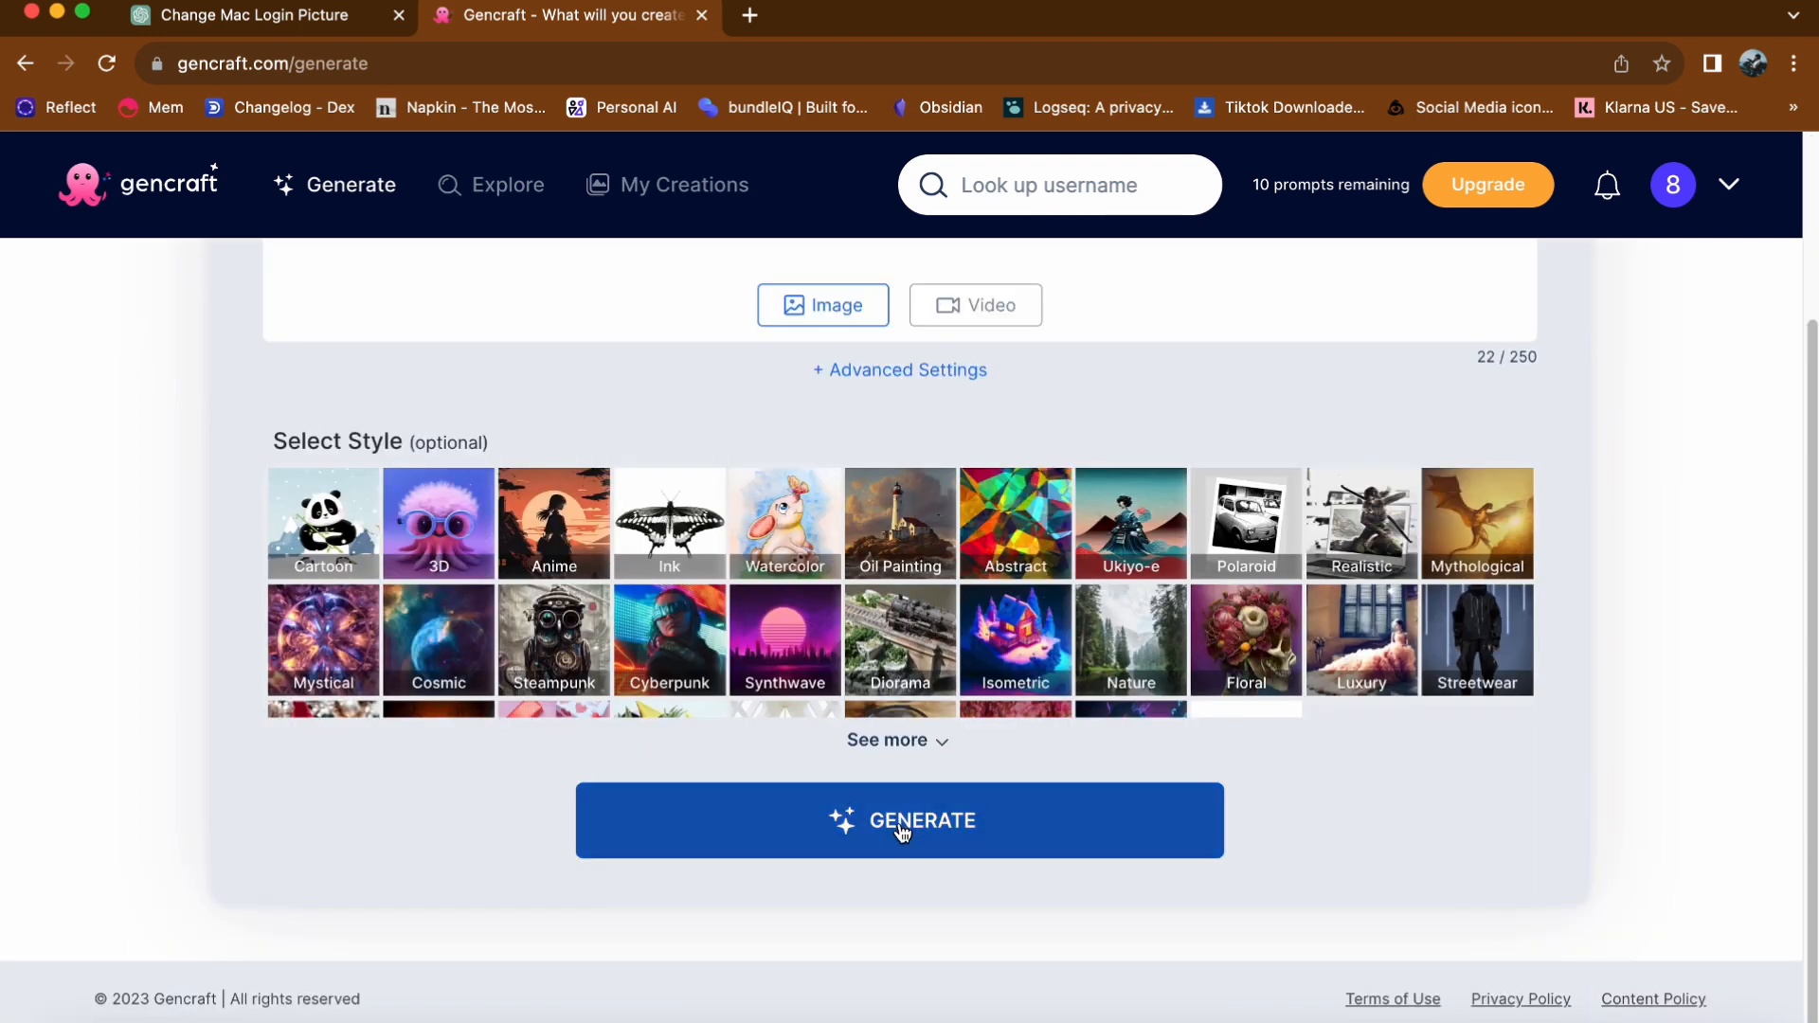
# Step: Generate the two lion images and download the first result
pyautogui.click(901, 820)
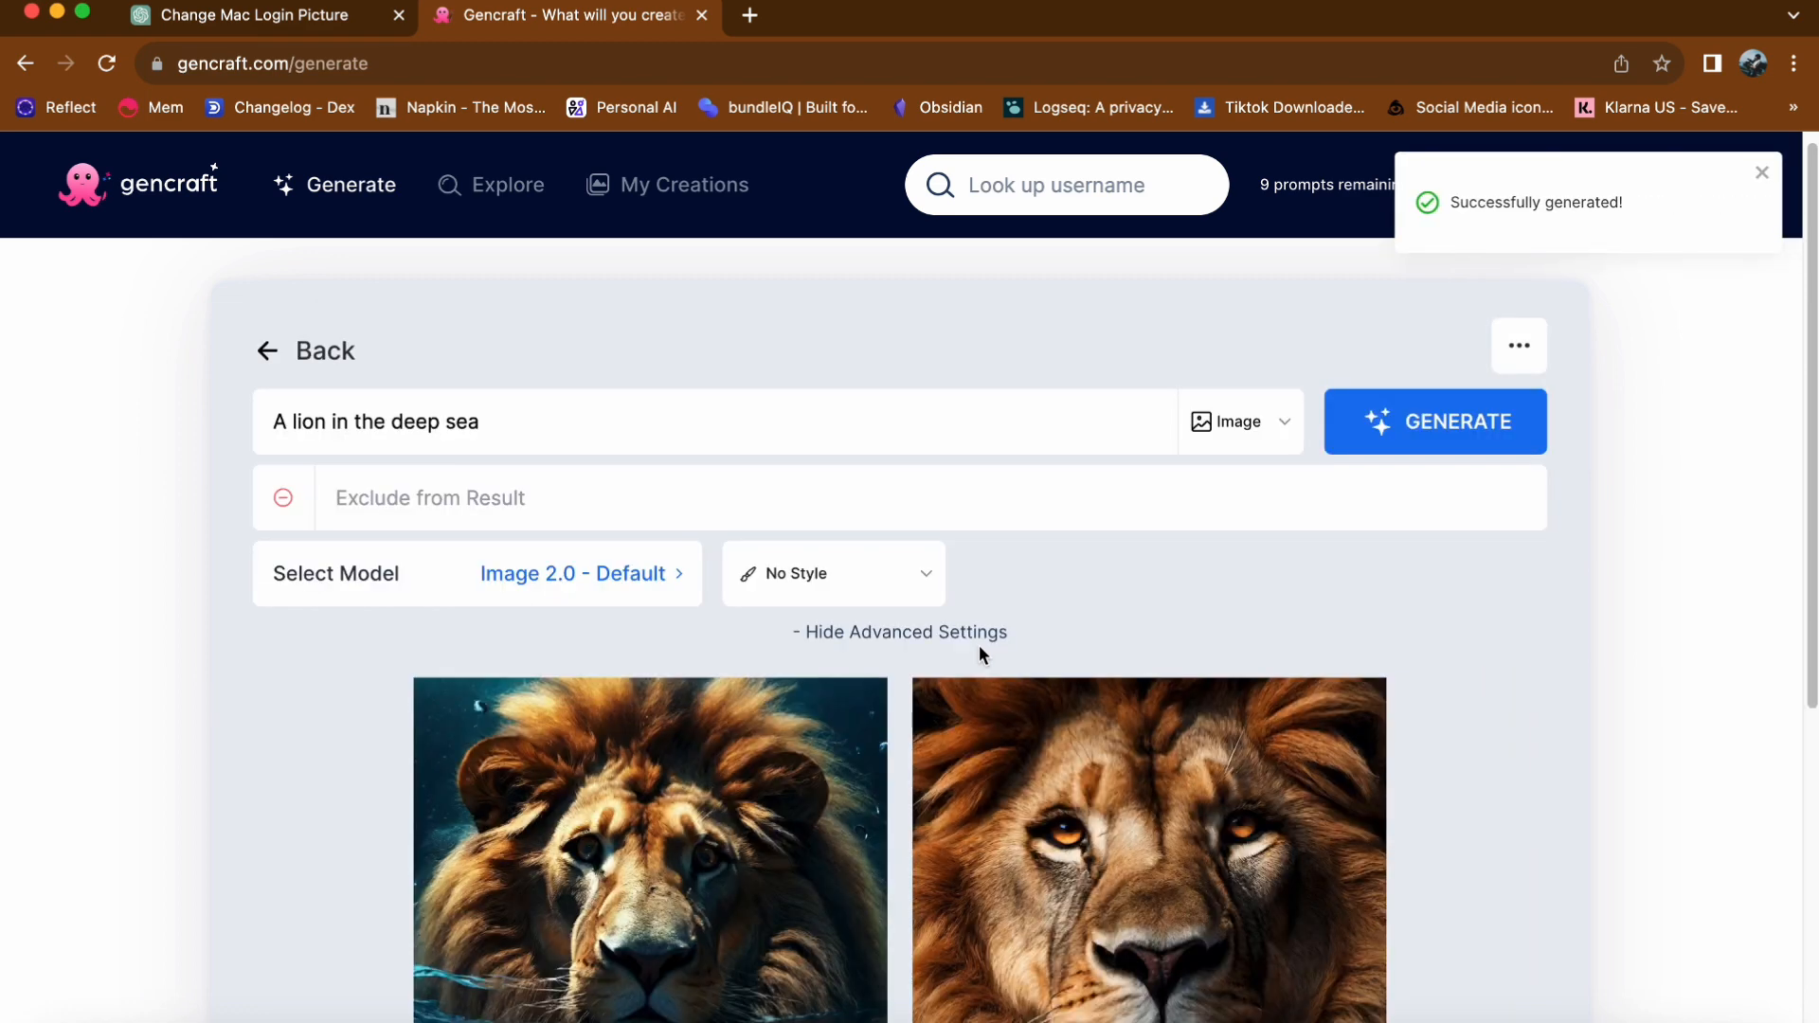
pyautogui.scroll(-3)
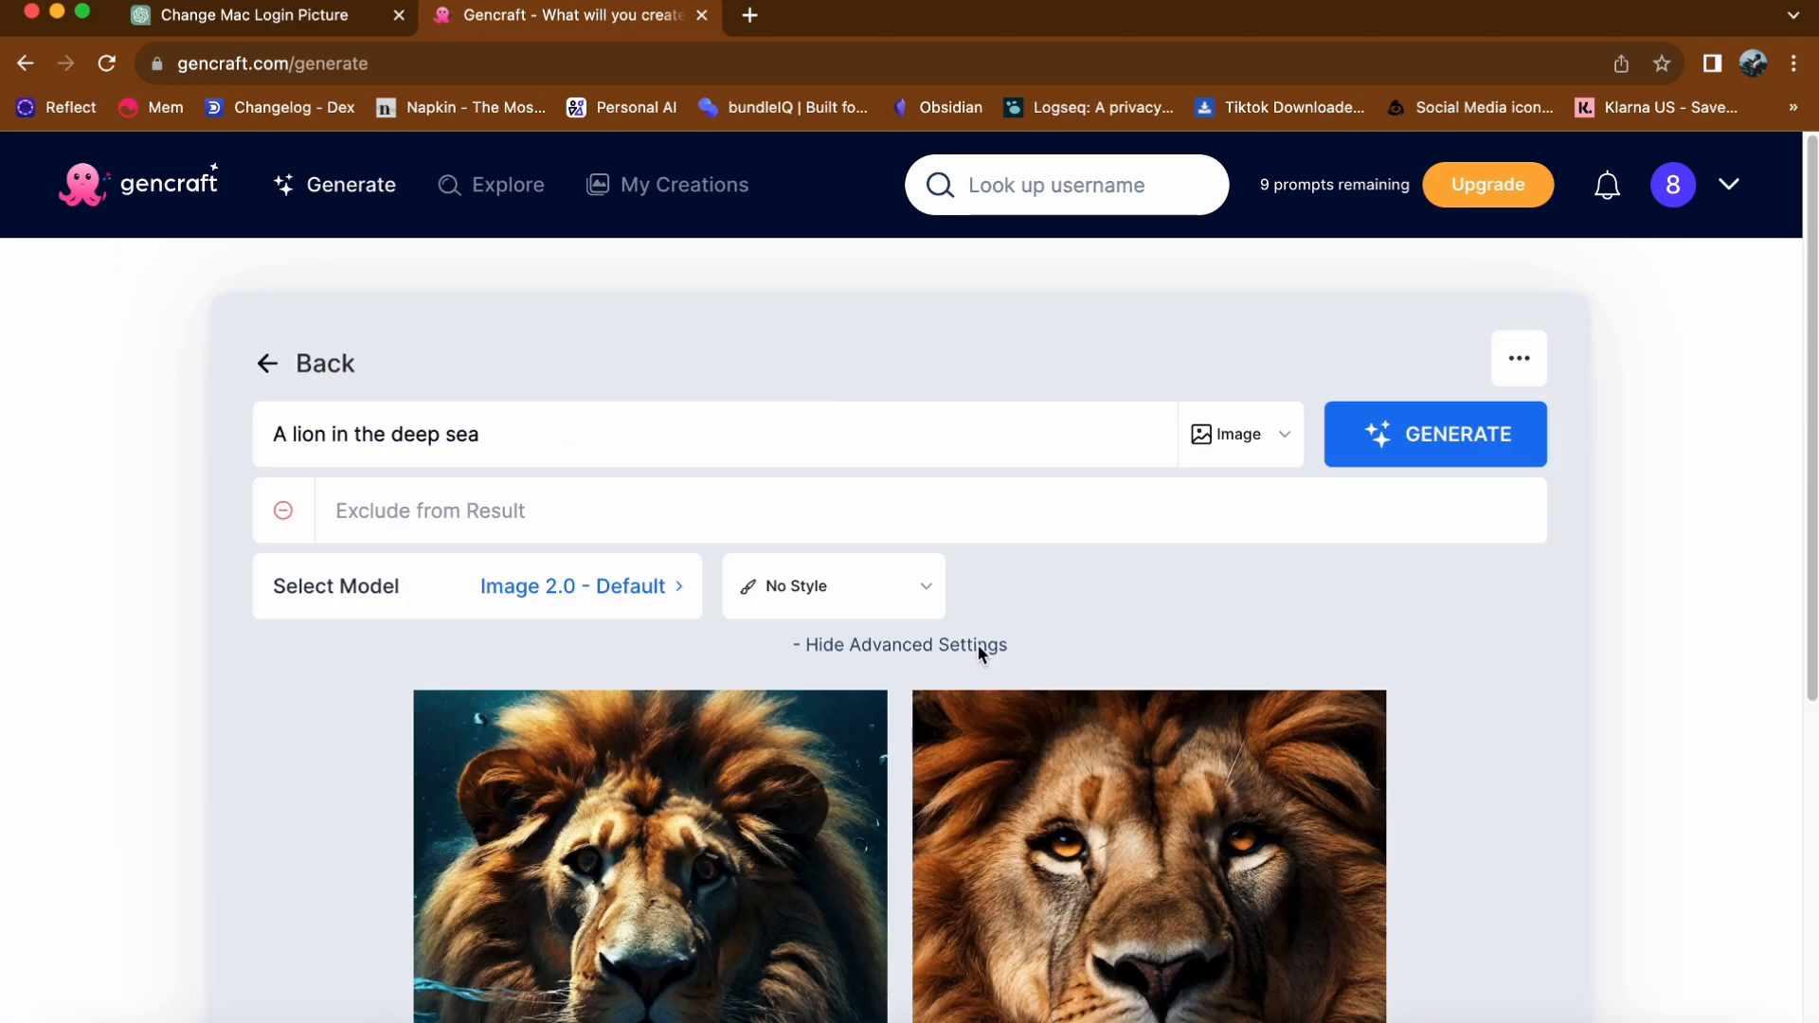
pyautogui.scroll(-3)
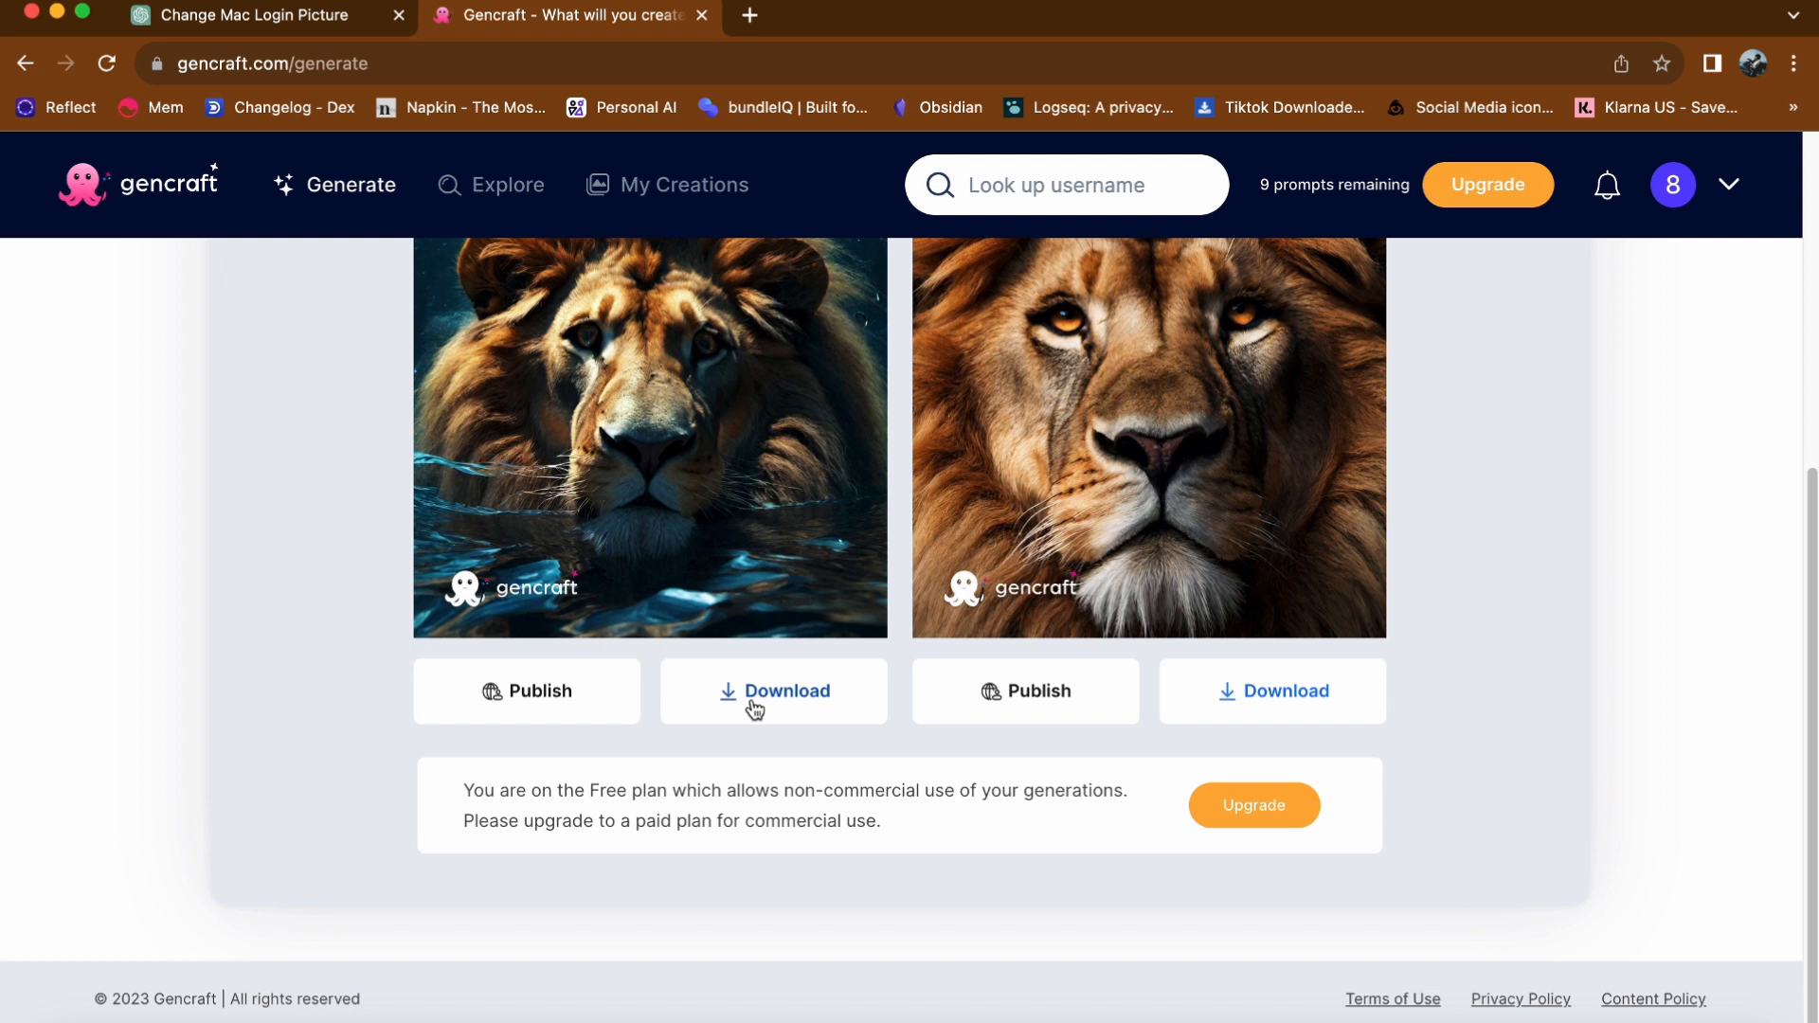
pyautogui.click(773, 690)
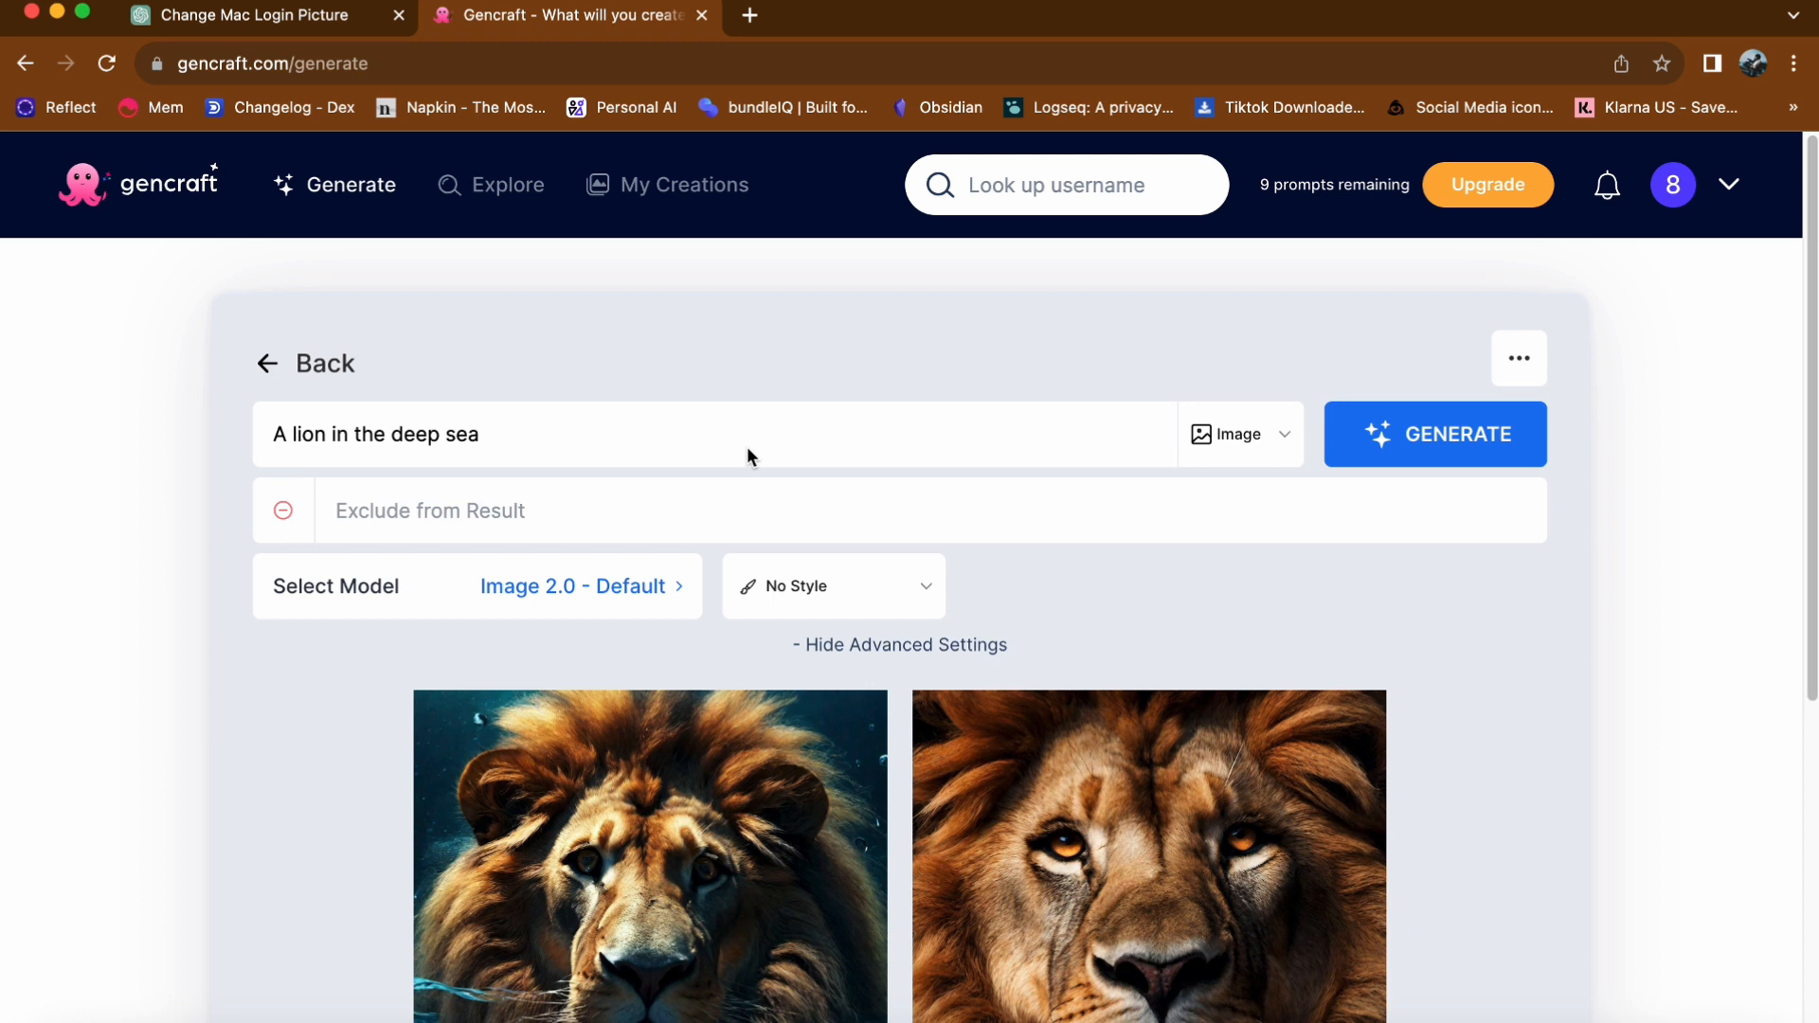
pyautogui.moveTo(754, 477)
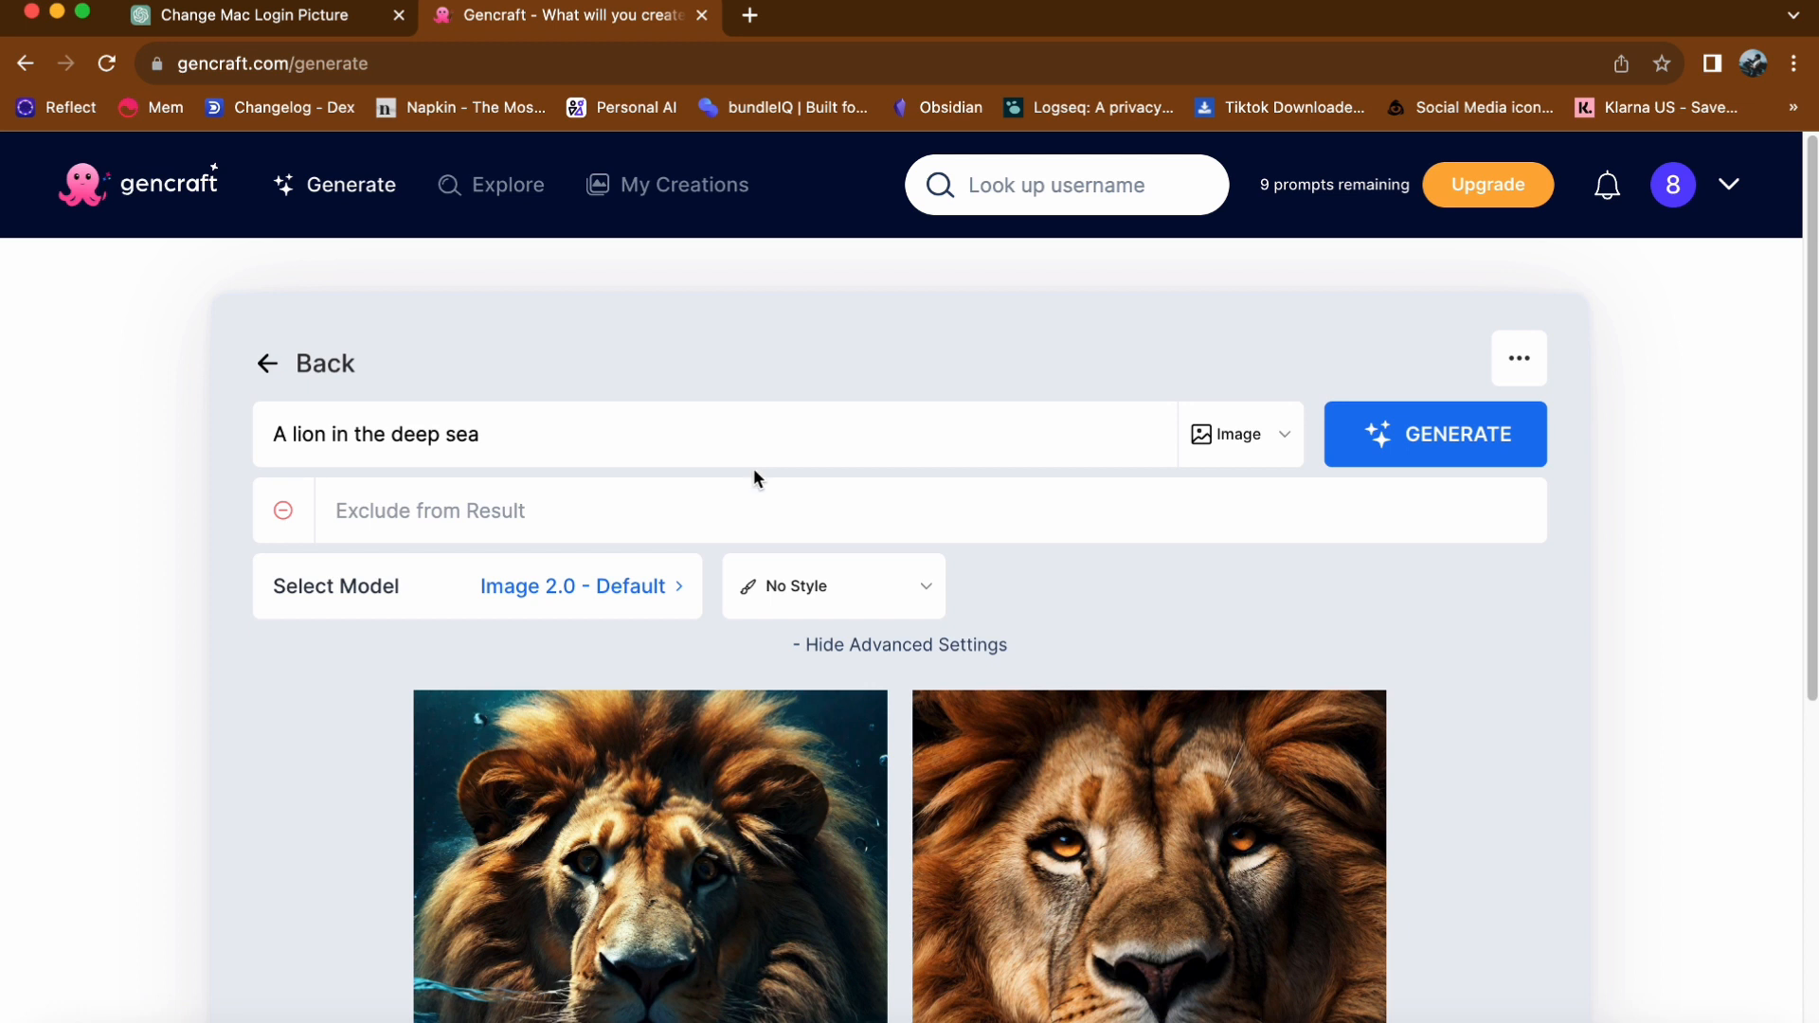